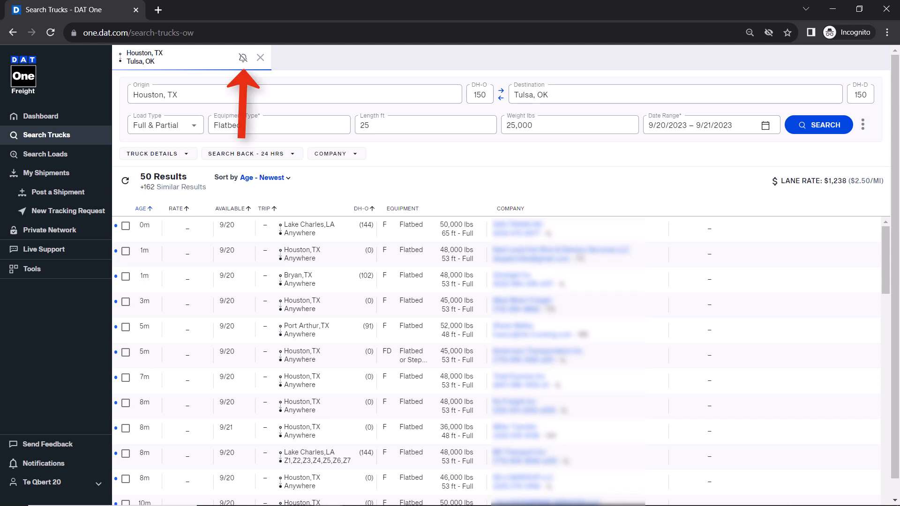
Enable the alert bell on the Houston, TX – Tulsa, OK flatbed search tab.
{"action": "left_click", "coordinate": [244, 57]}
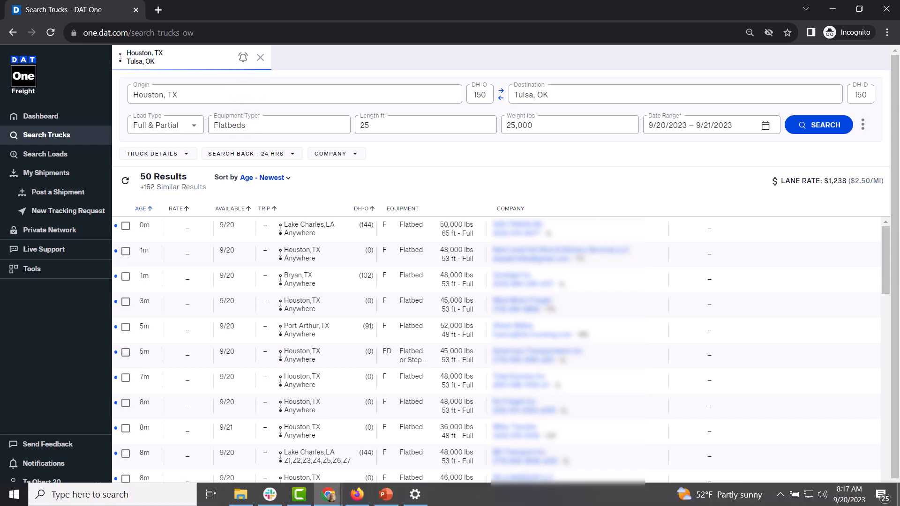